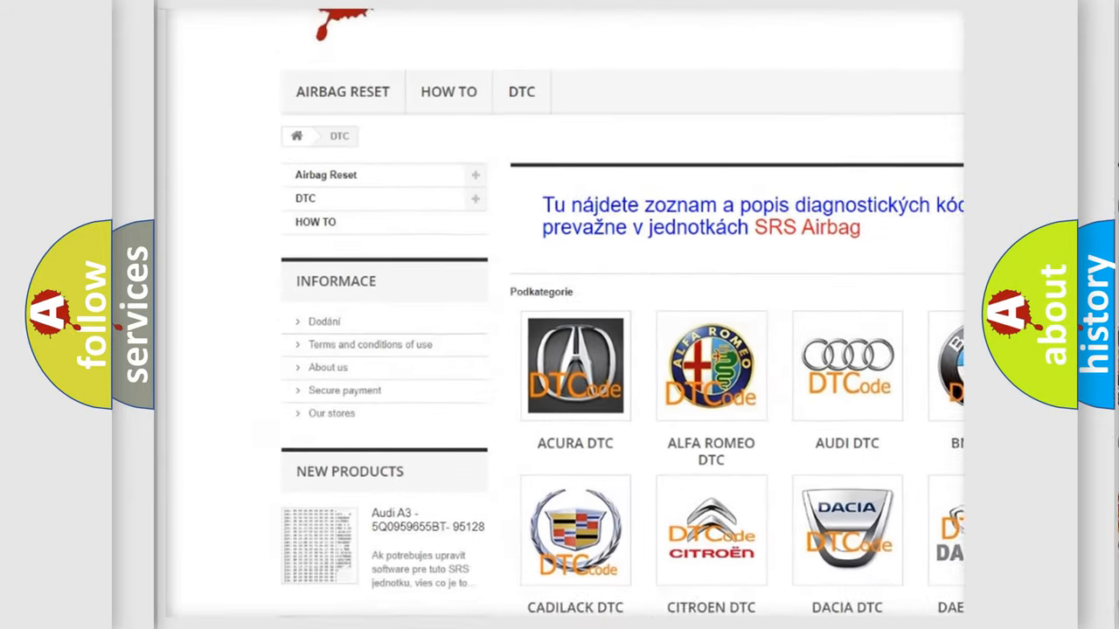
scroll("down", 3)
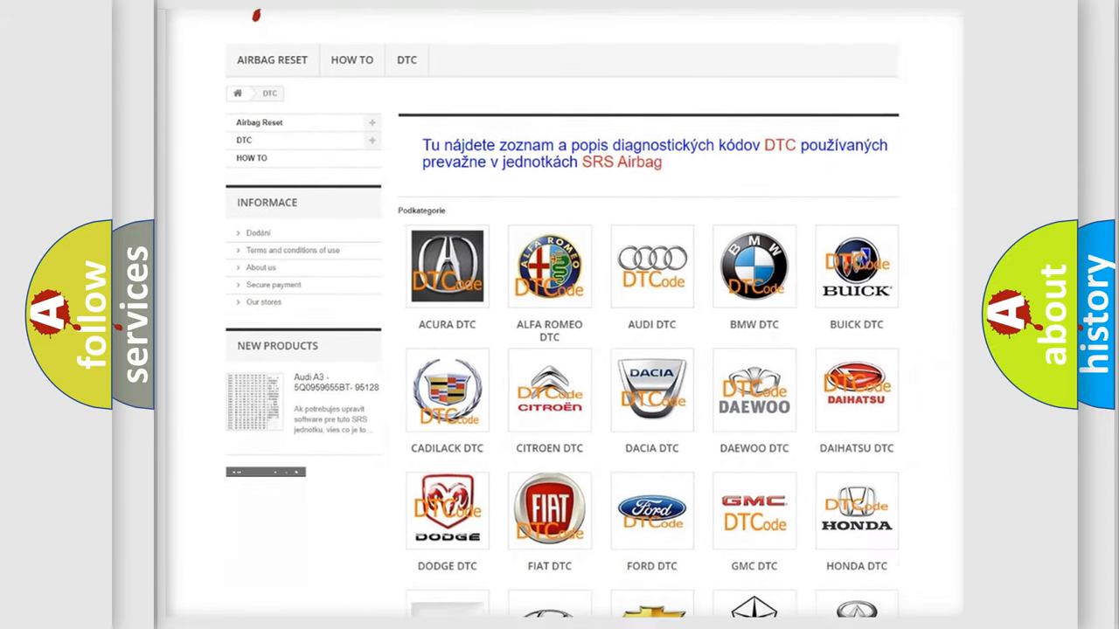
scroll("down", 3)
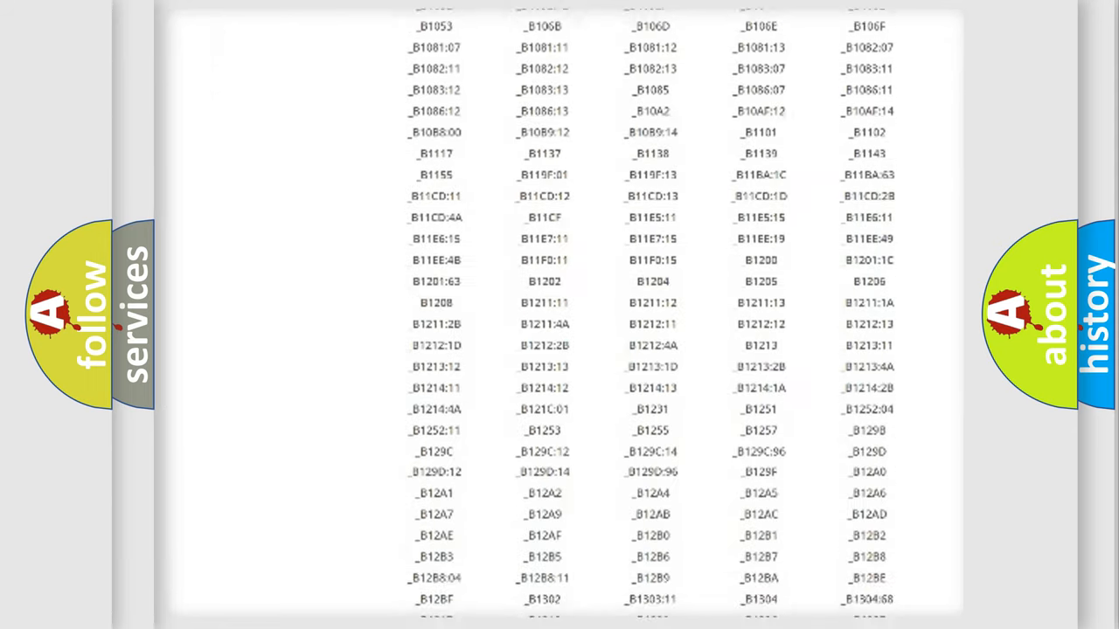
scroll("down", 3)
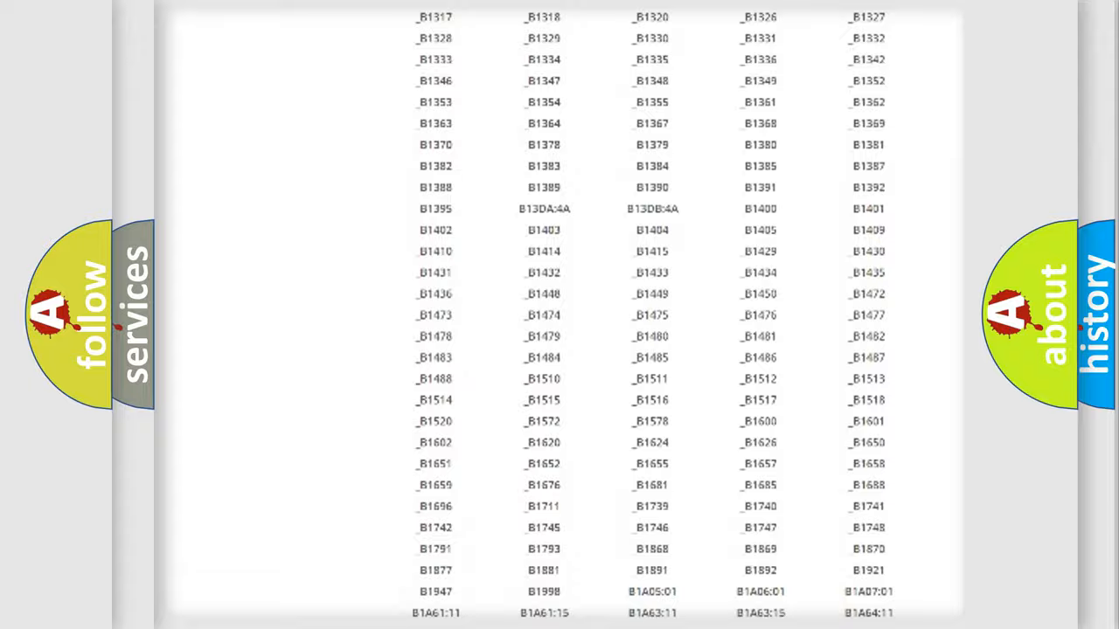
scroll("up", 3)
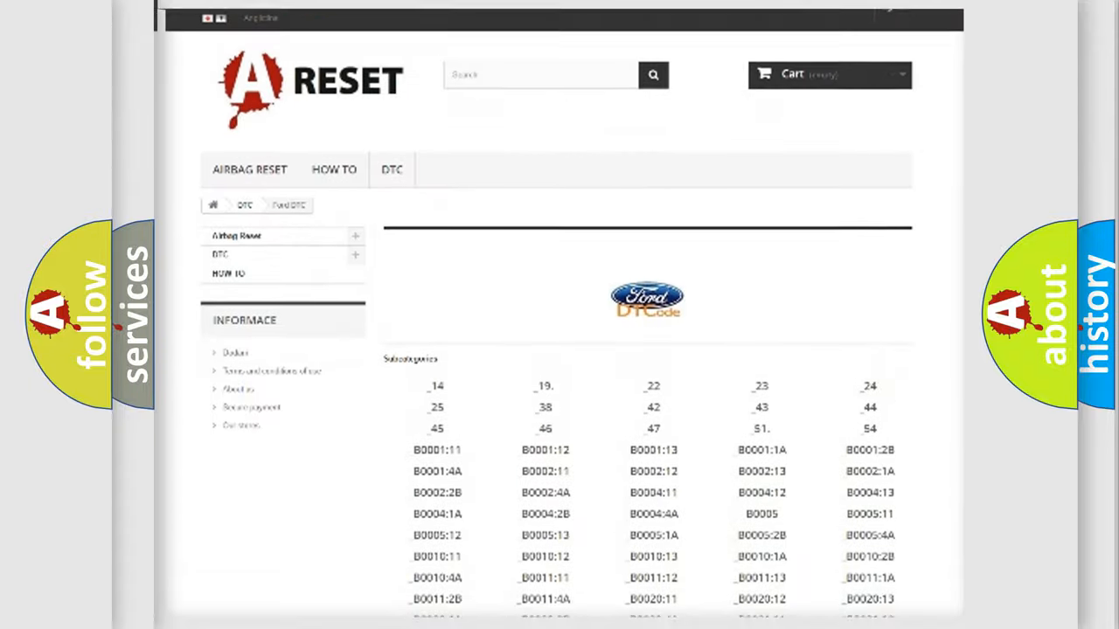